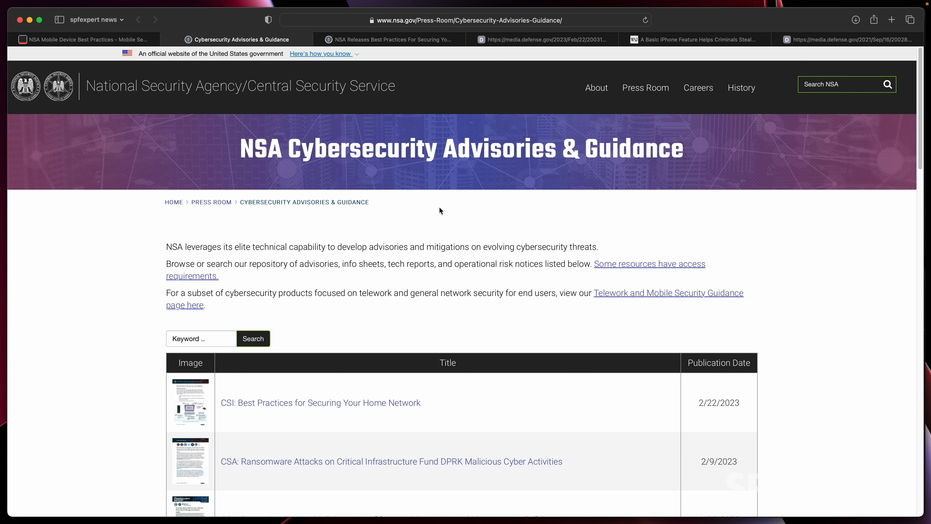
{"action": "mouse_move", "coordinate": [517, 262]}
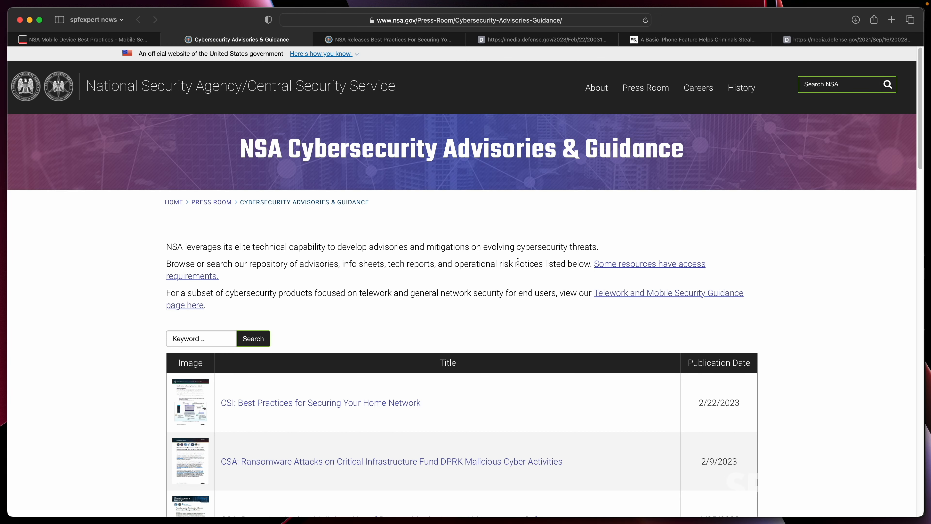
- Browse the Cybersecurity Advisories list and switch to the home network best-practices press release
{"action": "scroll", "scroll_direction": "down", "scroll_amount": 3}
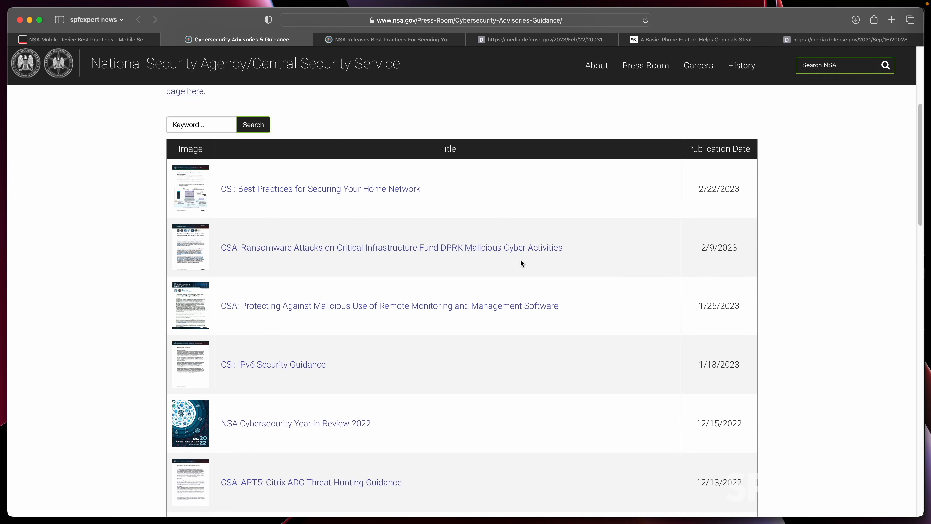
{"action": "scroll", "scroll_direction": "down", "scroll_amount": 3}
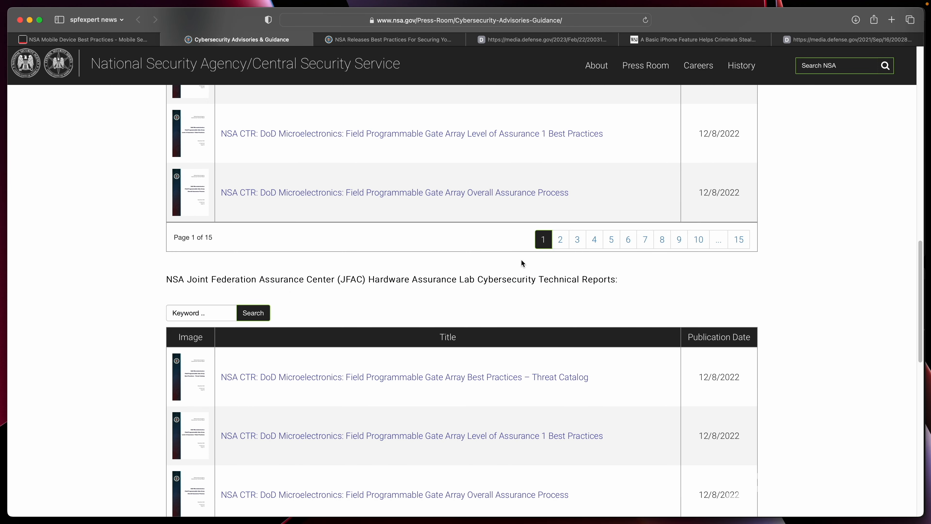
{"action": "left_click", "coordinate": [390, 39]}
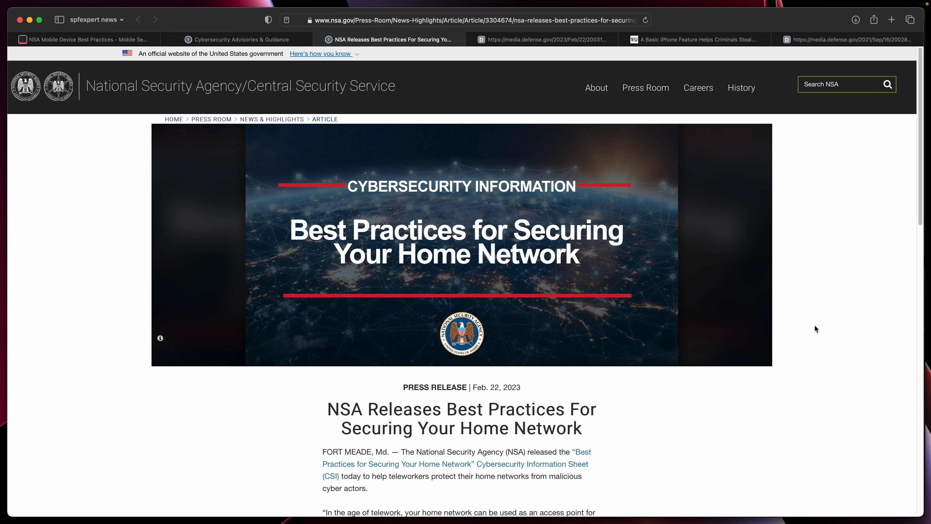
- View the Best Practices for Securing Your Home Network PDF from media.defense.gov
{"action": "left_click", "coordinate": [596, 88]}
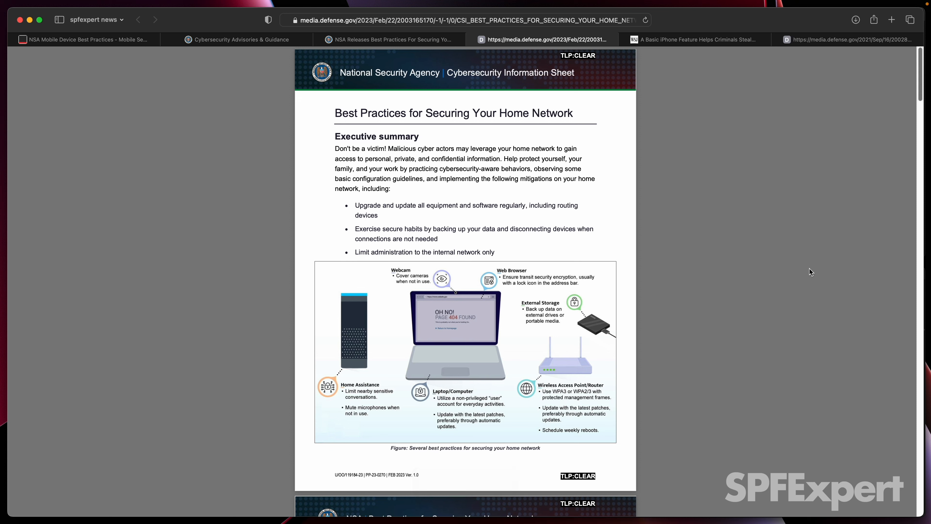
{"action": "mouse_move", "coordinate": [813, 273]}
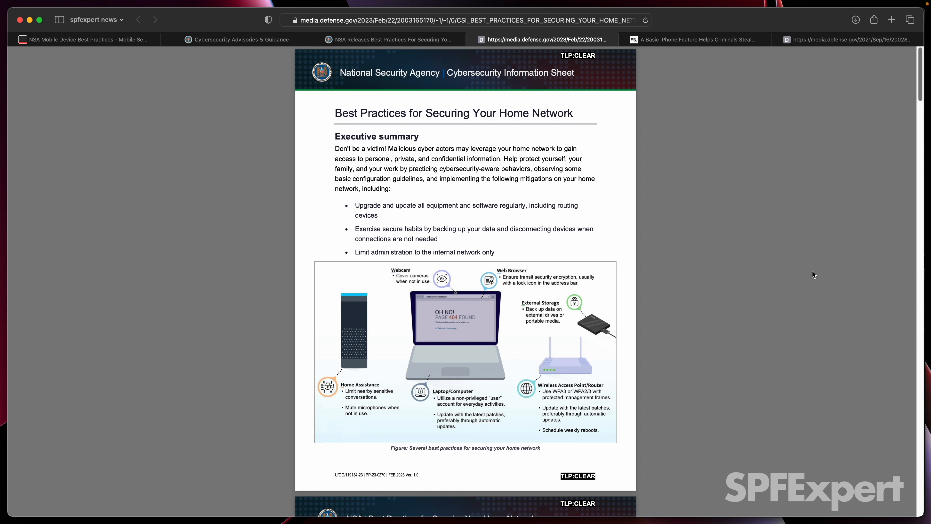
{"action": "mouse_move", "coordinate": [712, 83]}
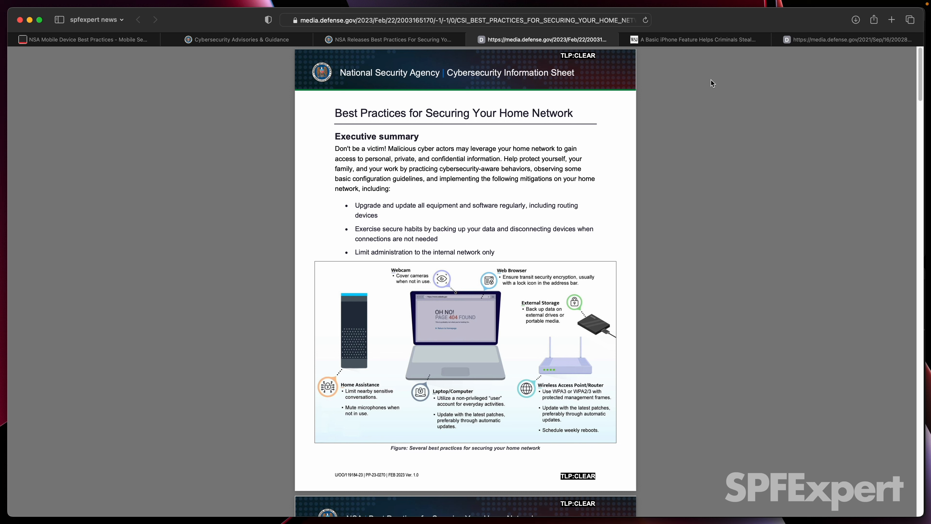
{"action": "mouse_move", "coordinate": [695, 132]}
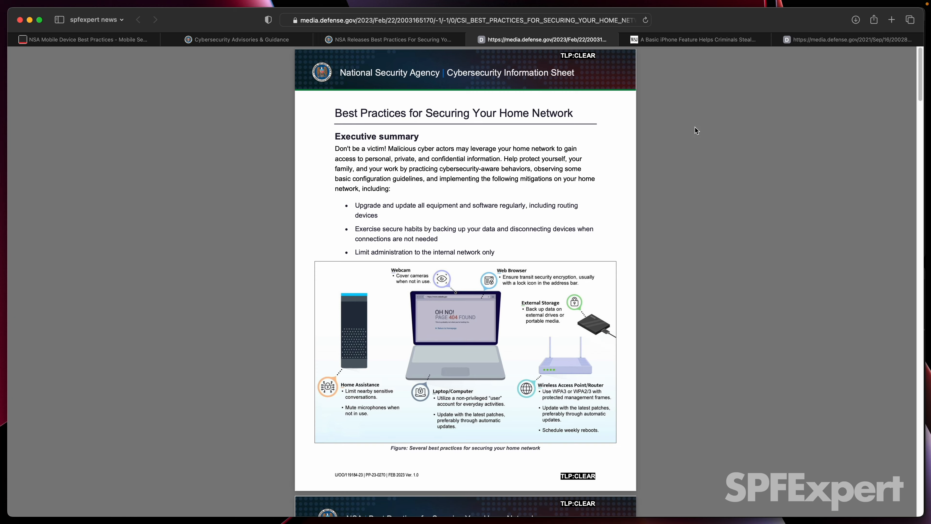
- View the 2021 NSA Mobile Device Best Practices PDF from media.defense.gov
{"action": "left_click", "coordinate": [694, 39]}
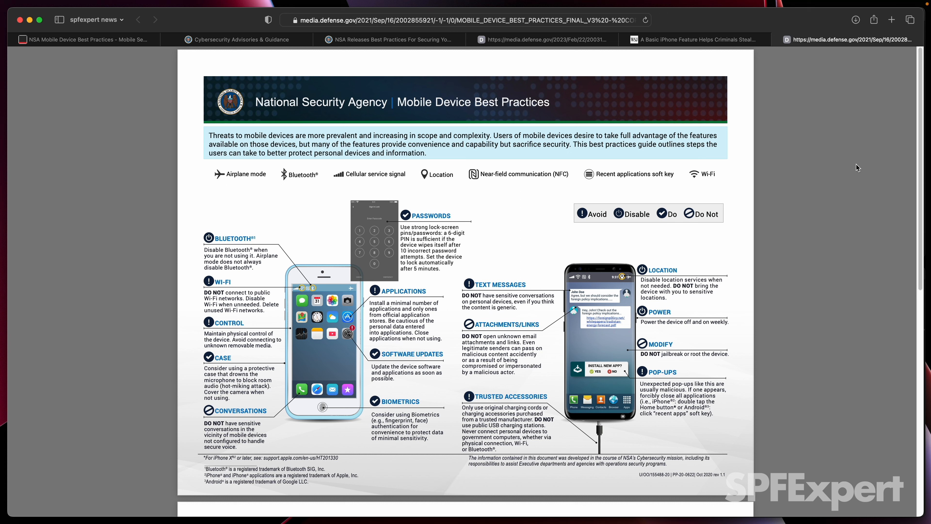
{"action": "mouse_move", "coordinate": [249, 296]}
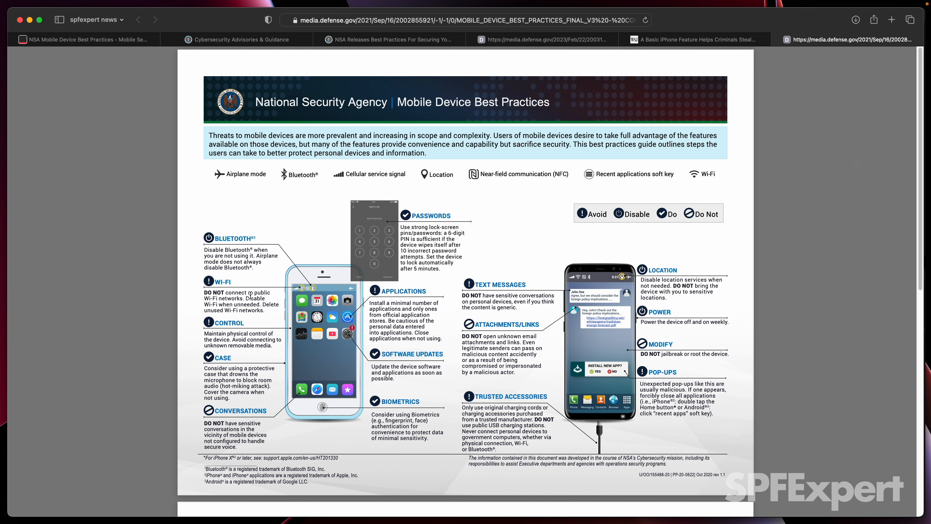
{"action": "mouse_move", "coordinate": [243, 296]}
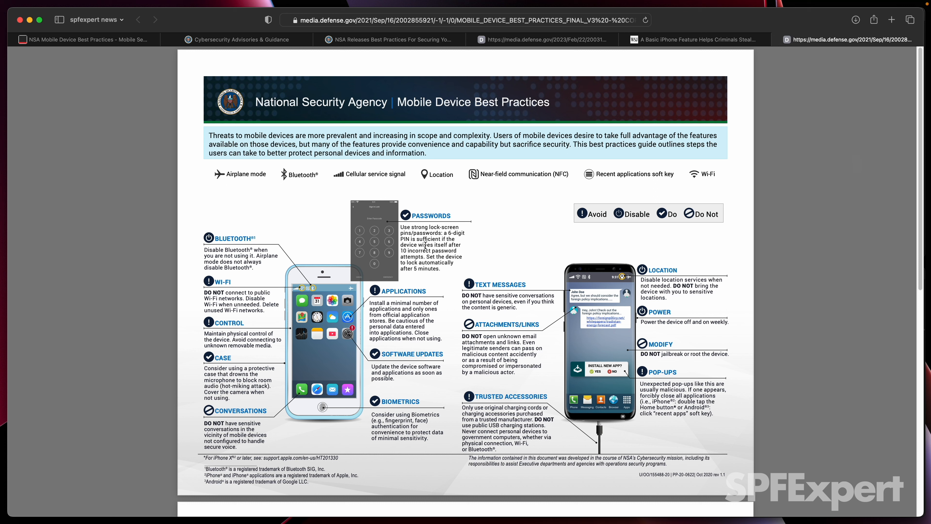
{"action": "mouse_move", "coordinate": [437, 230]}
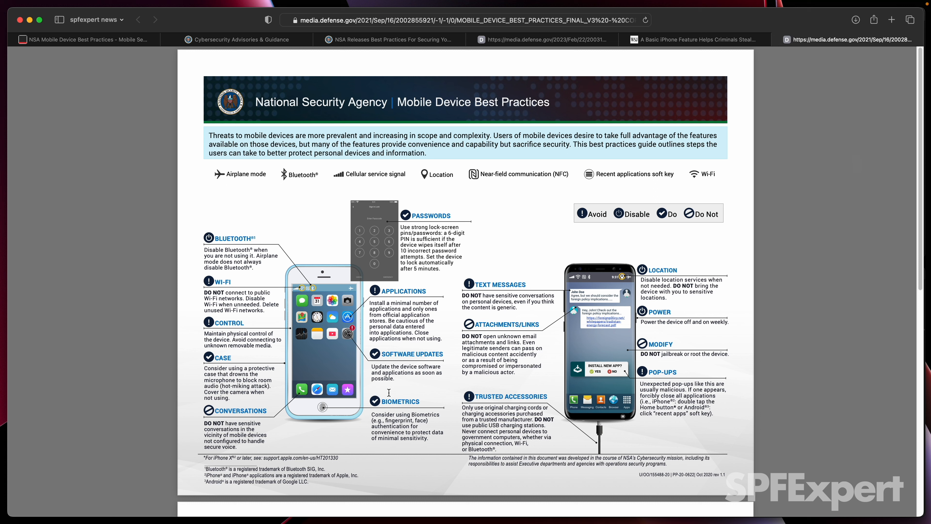
{"action": "mouse_move", "coordinate": [410, 410]}
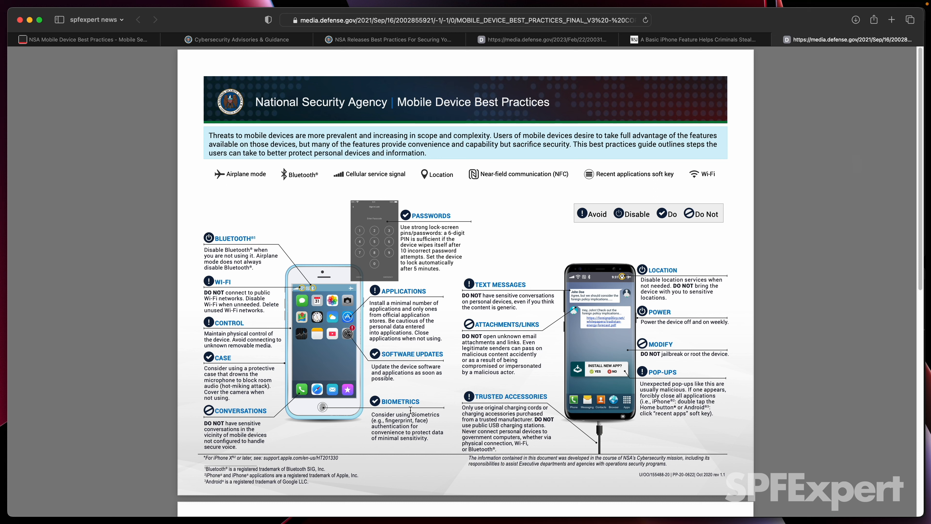
{"action": "mouse_move", "coordinate": [521, 285]}
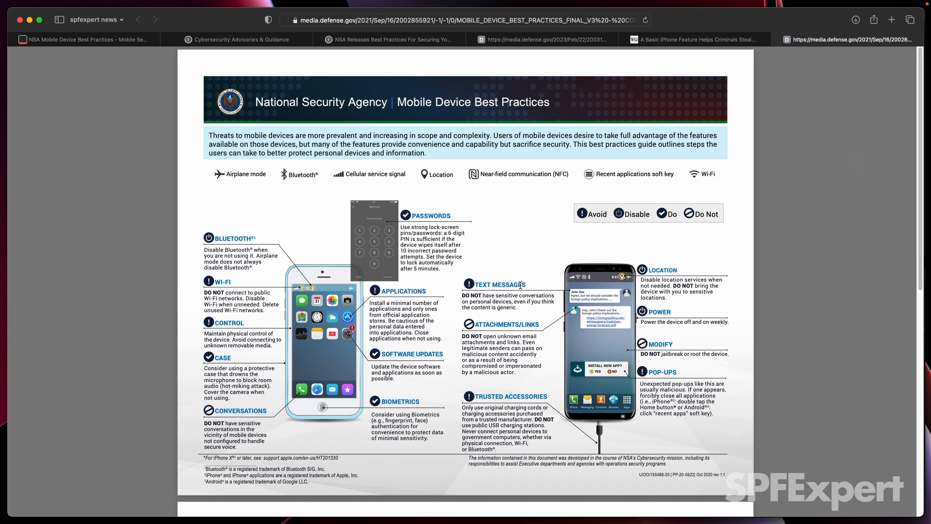